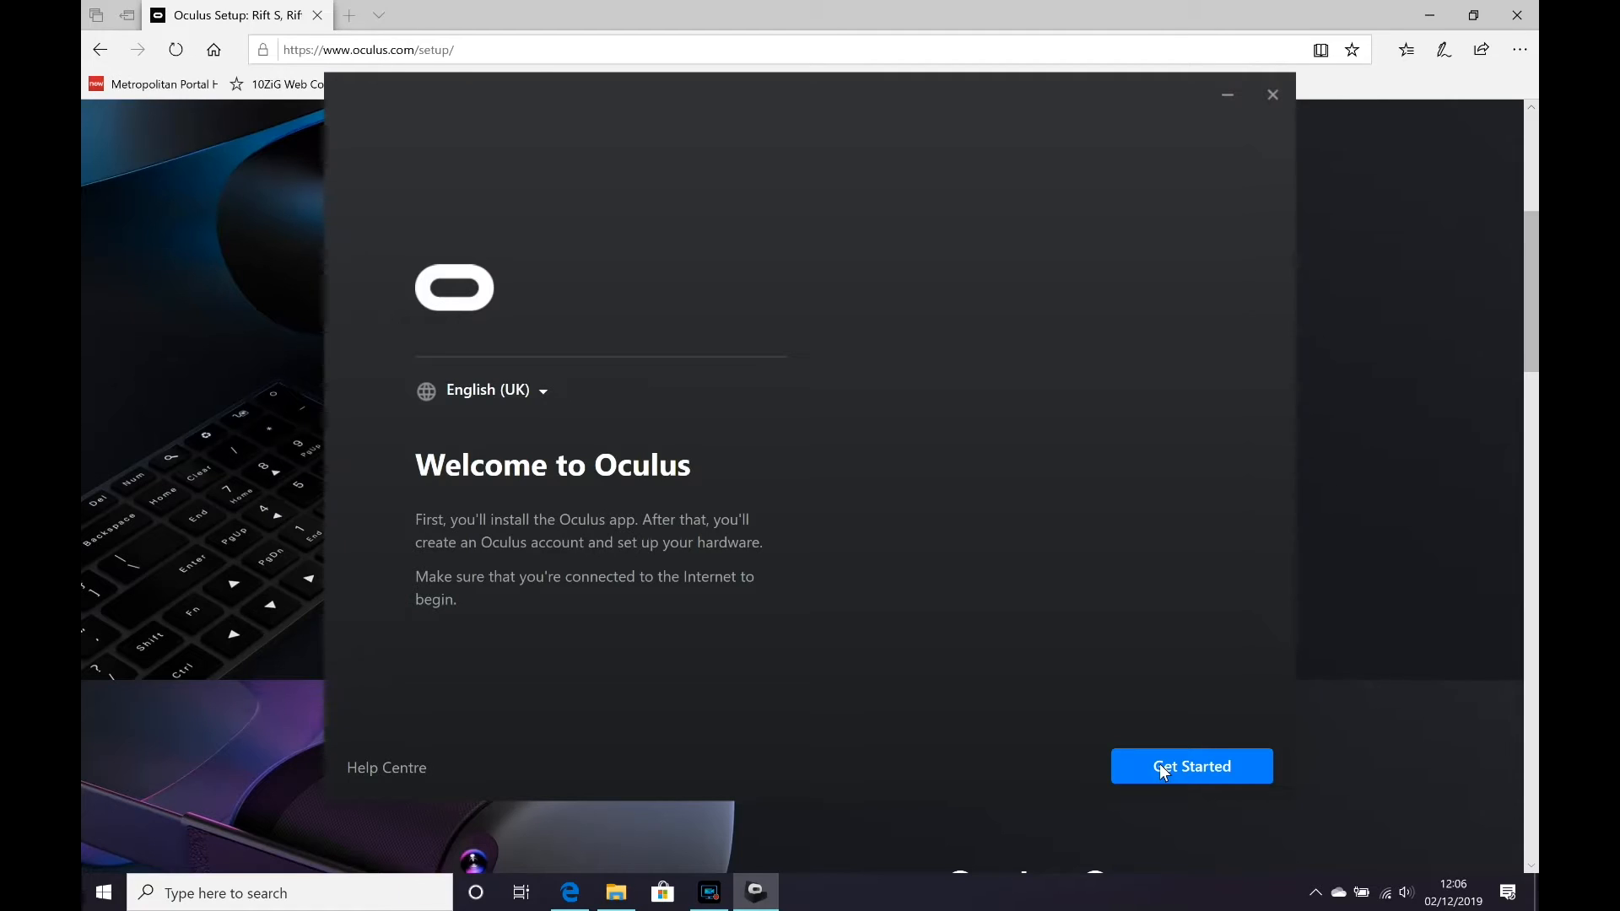
Agree to the Oculus terms and install the software to the default location
{"action": "left_click", "coordinate": [1190, 767]}
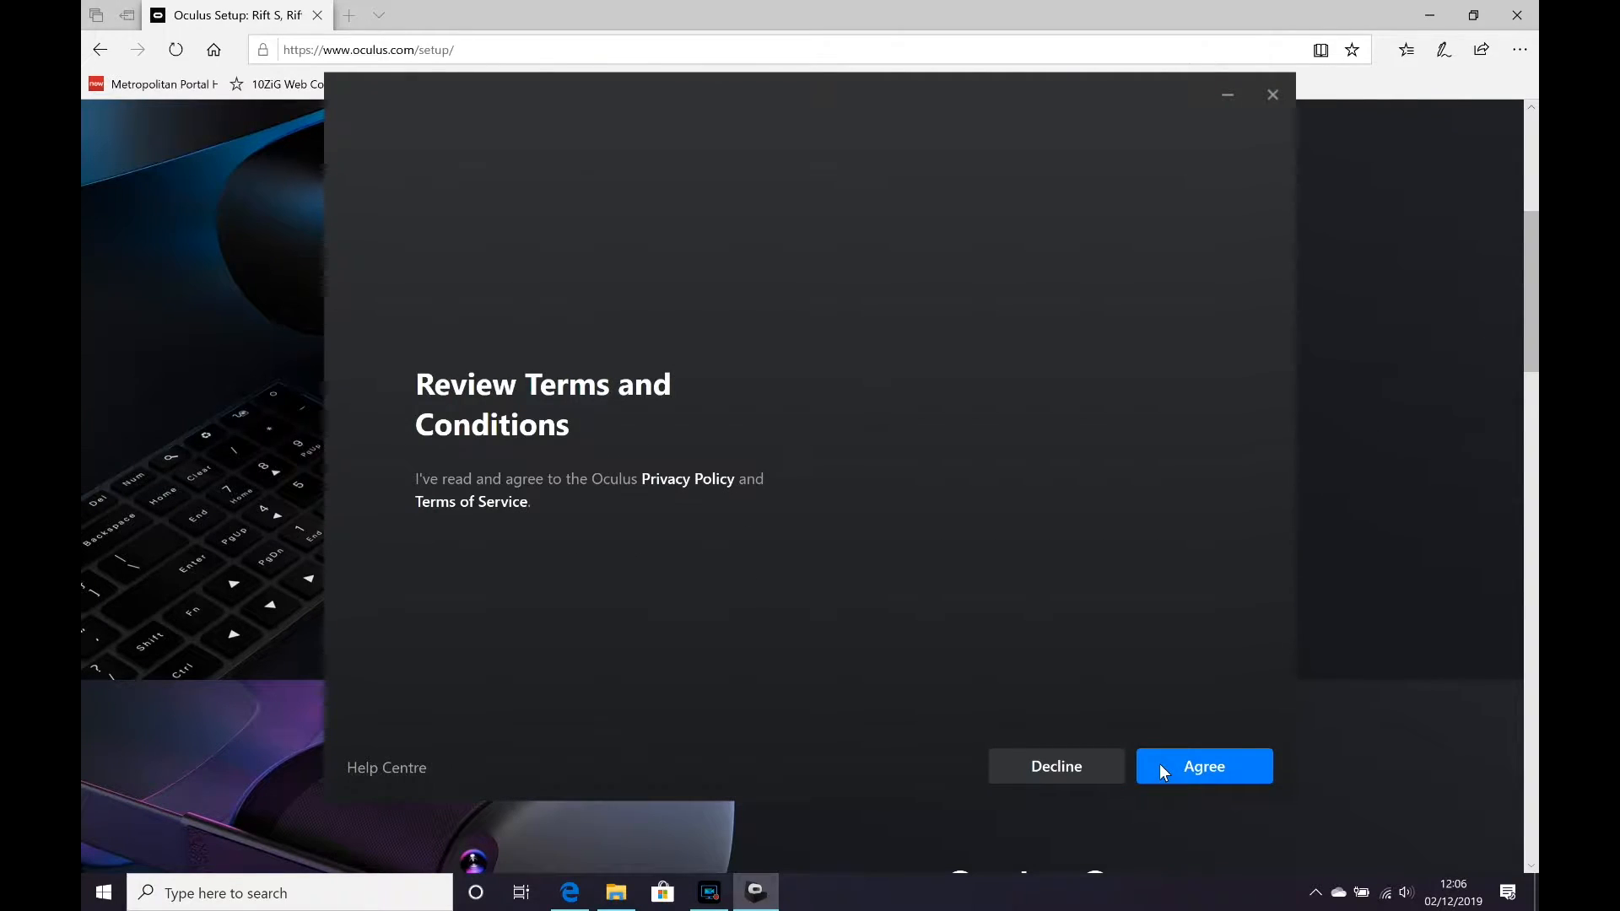
{"action": "left_click", "coordinate": [1202, 766]}
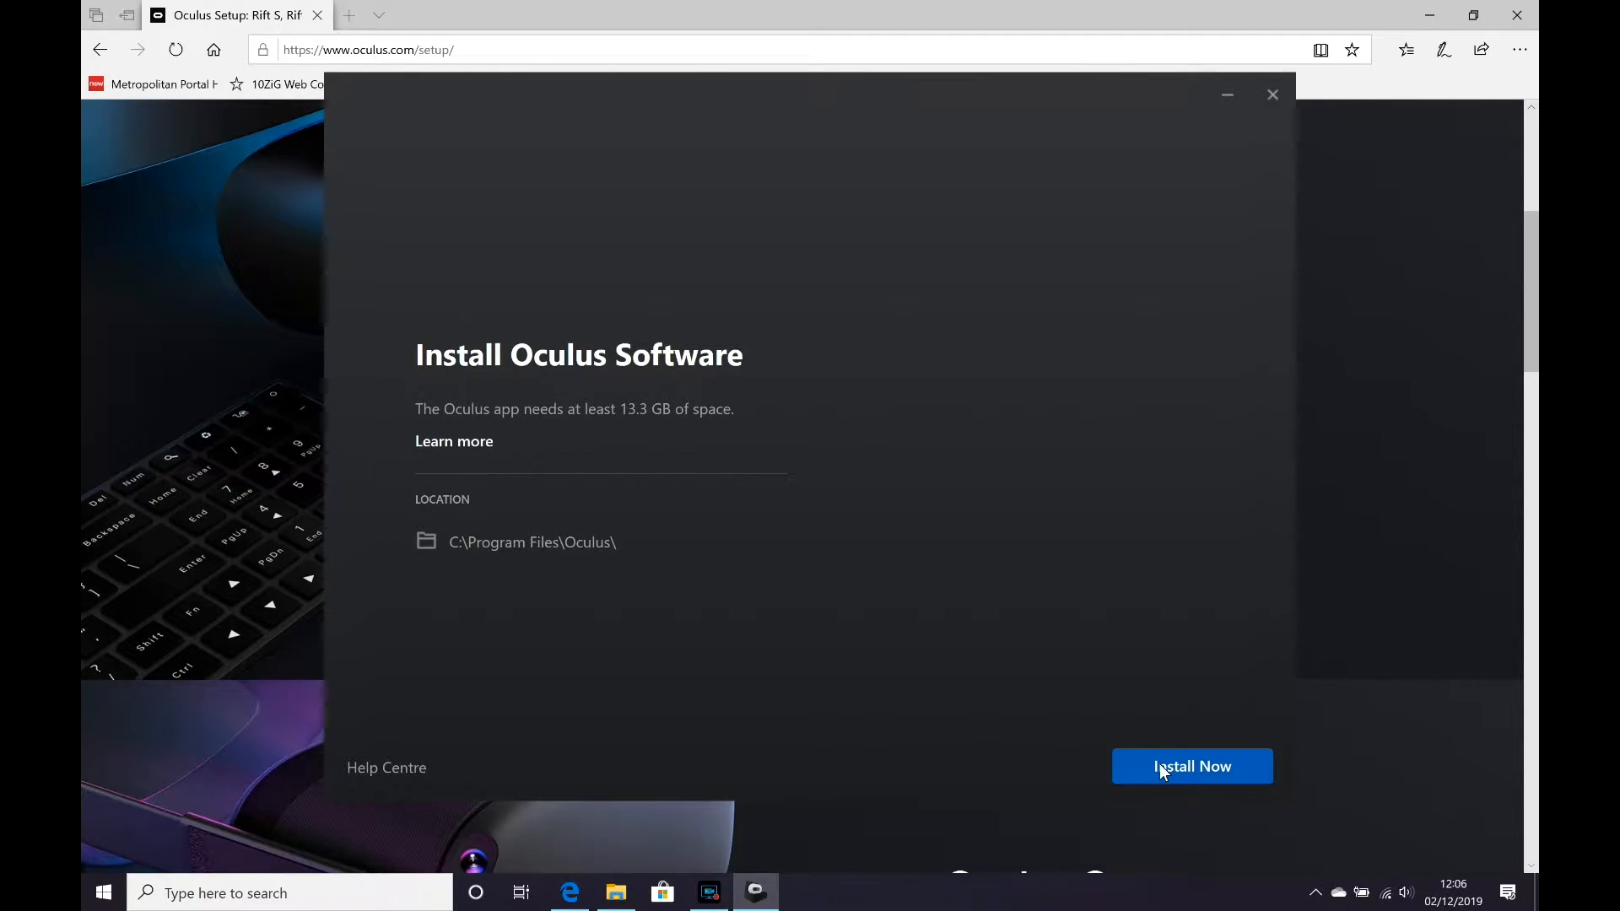
{"action": "left_click", "coordinate": [1192, 765]}
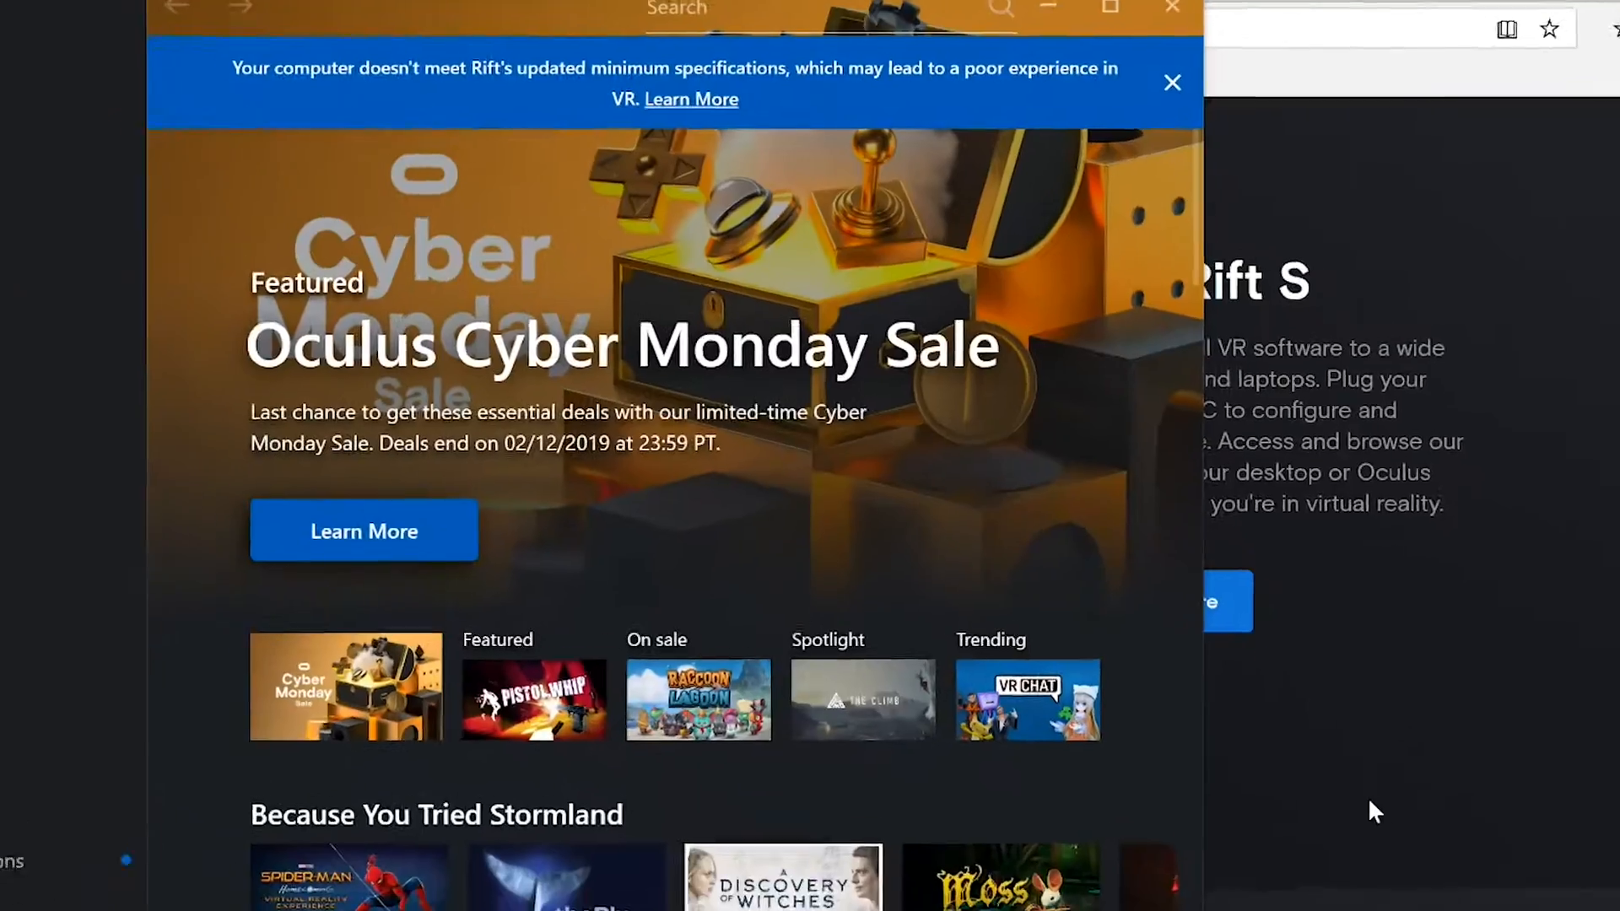
Show the Devices page, which lists no headsets associated with the account
{"action": "left_click", "coordinate": [533, 700]}
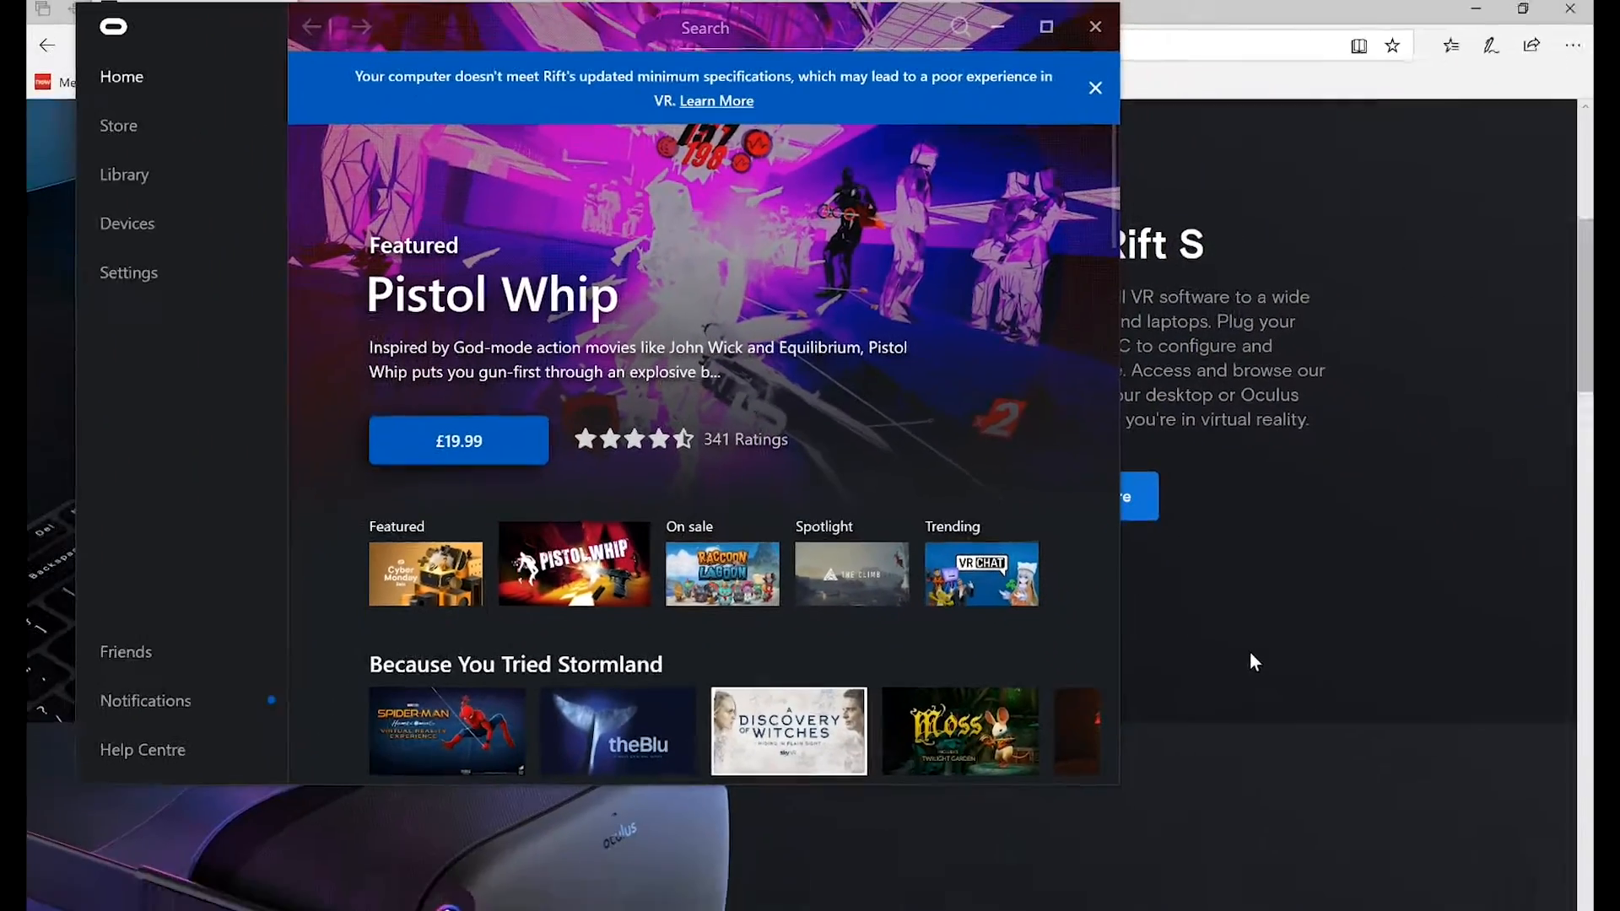
{"action": "left_click", "coordinate": [722, 574]}
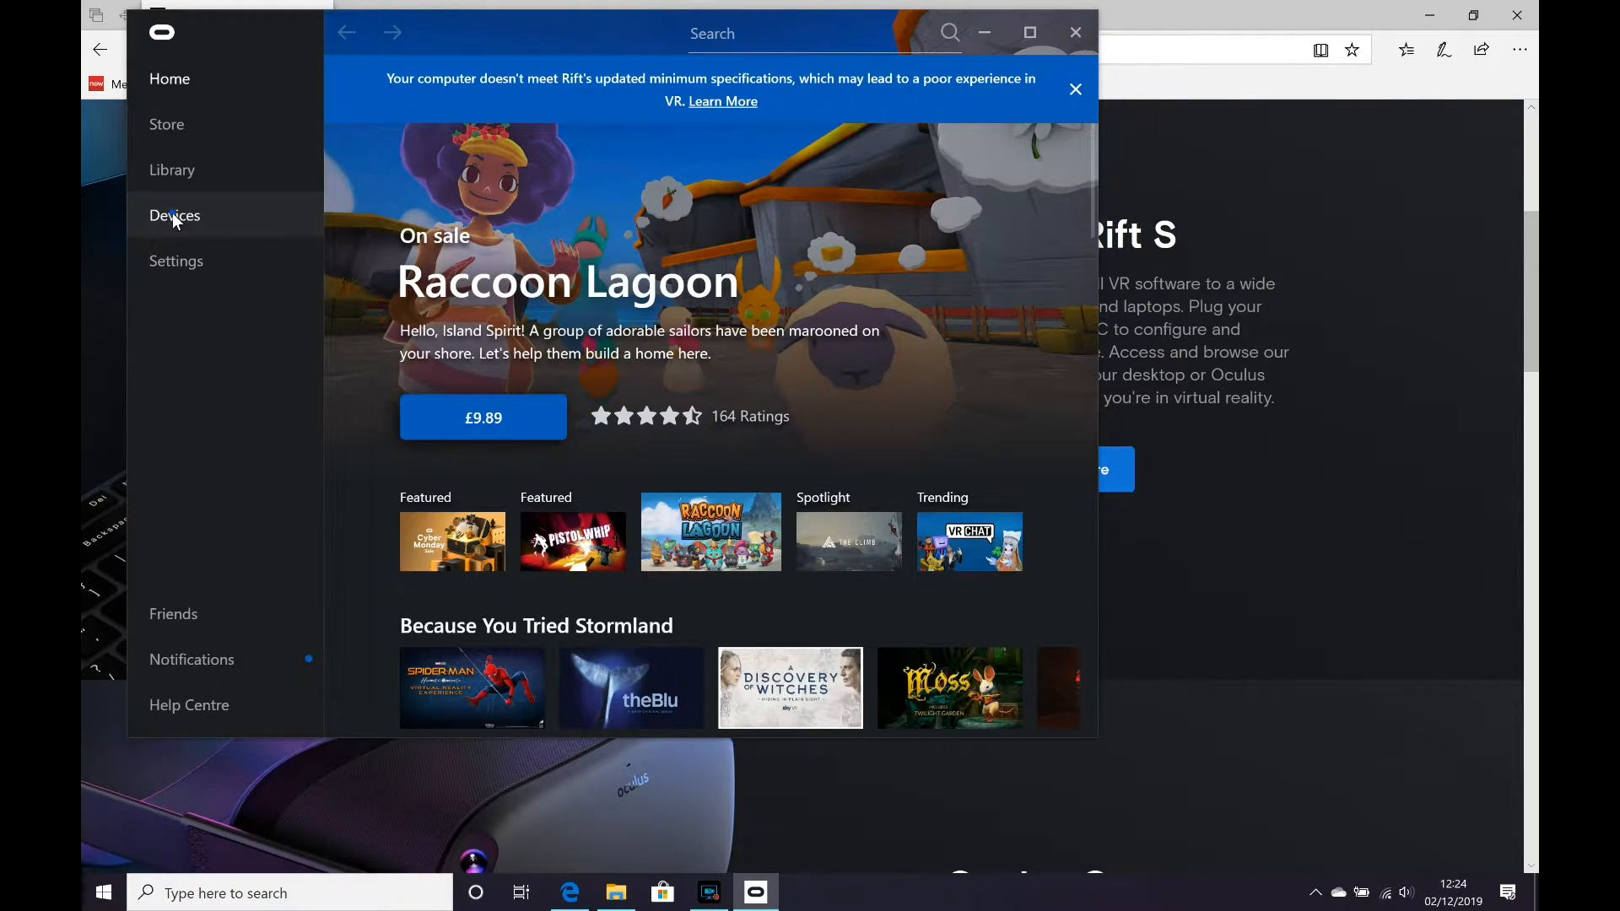
{"action": "left_click", "coordinate": [175, 216]}
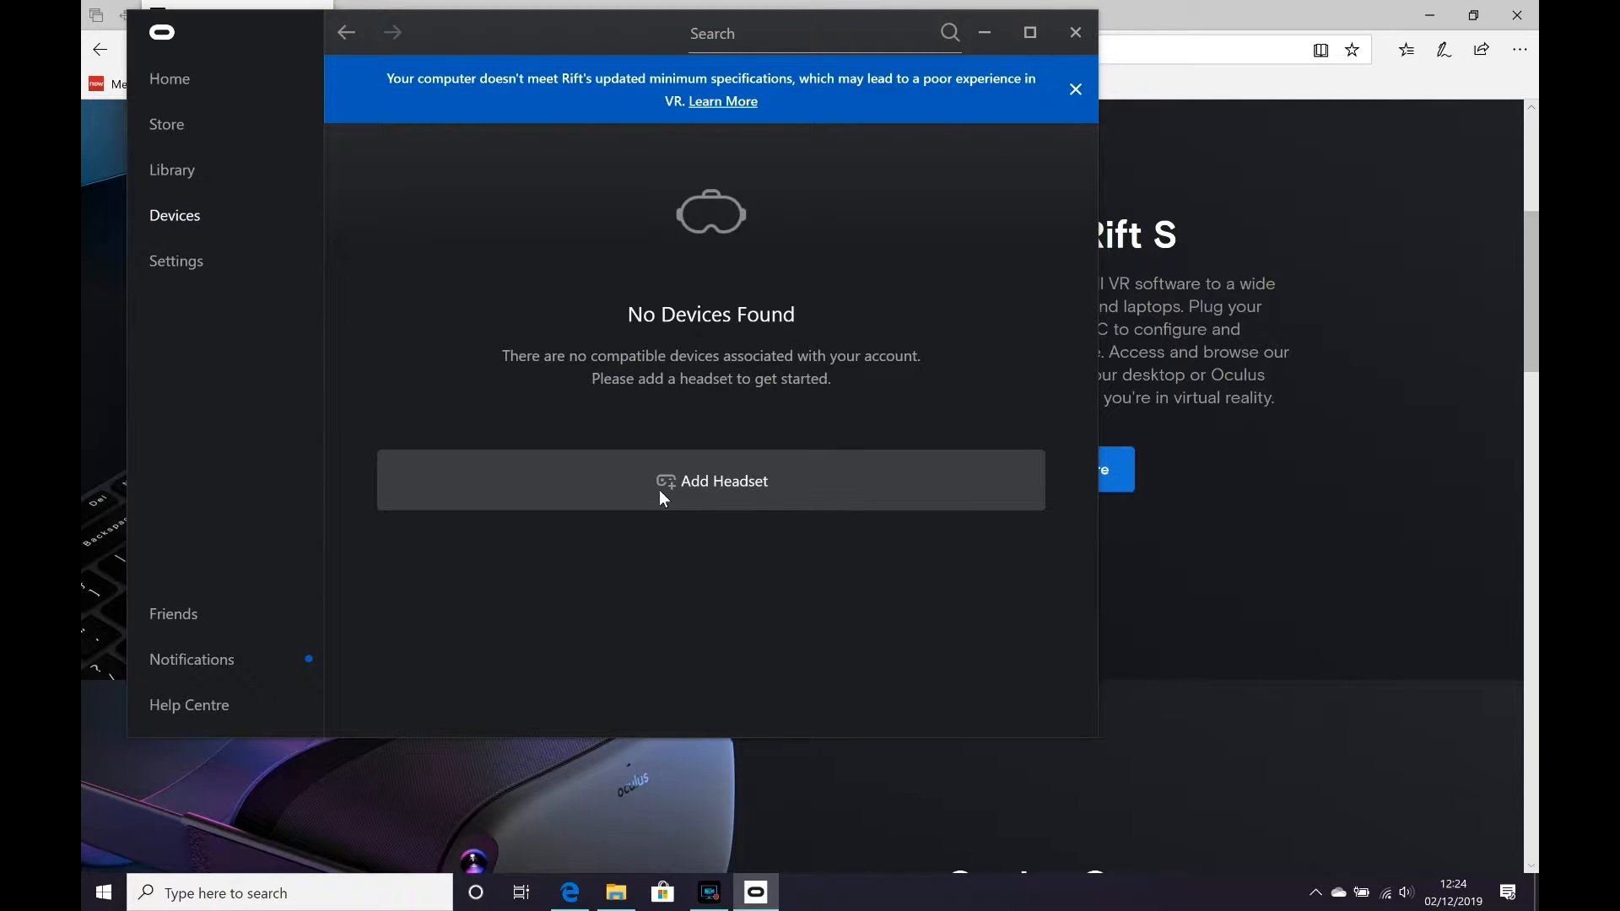
Add a new headset and choose Rift S, with DisplayPort and USB 3 connected
{"action": "left_click", "coordinate": [710, 480]}
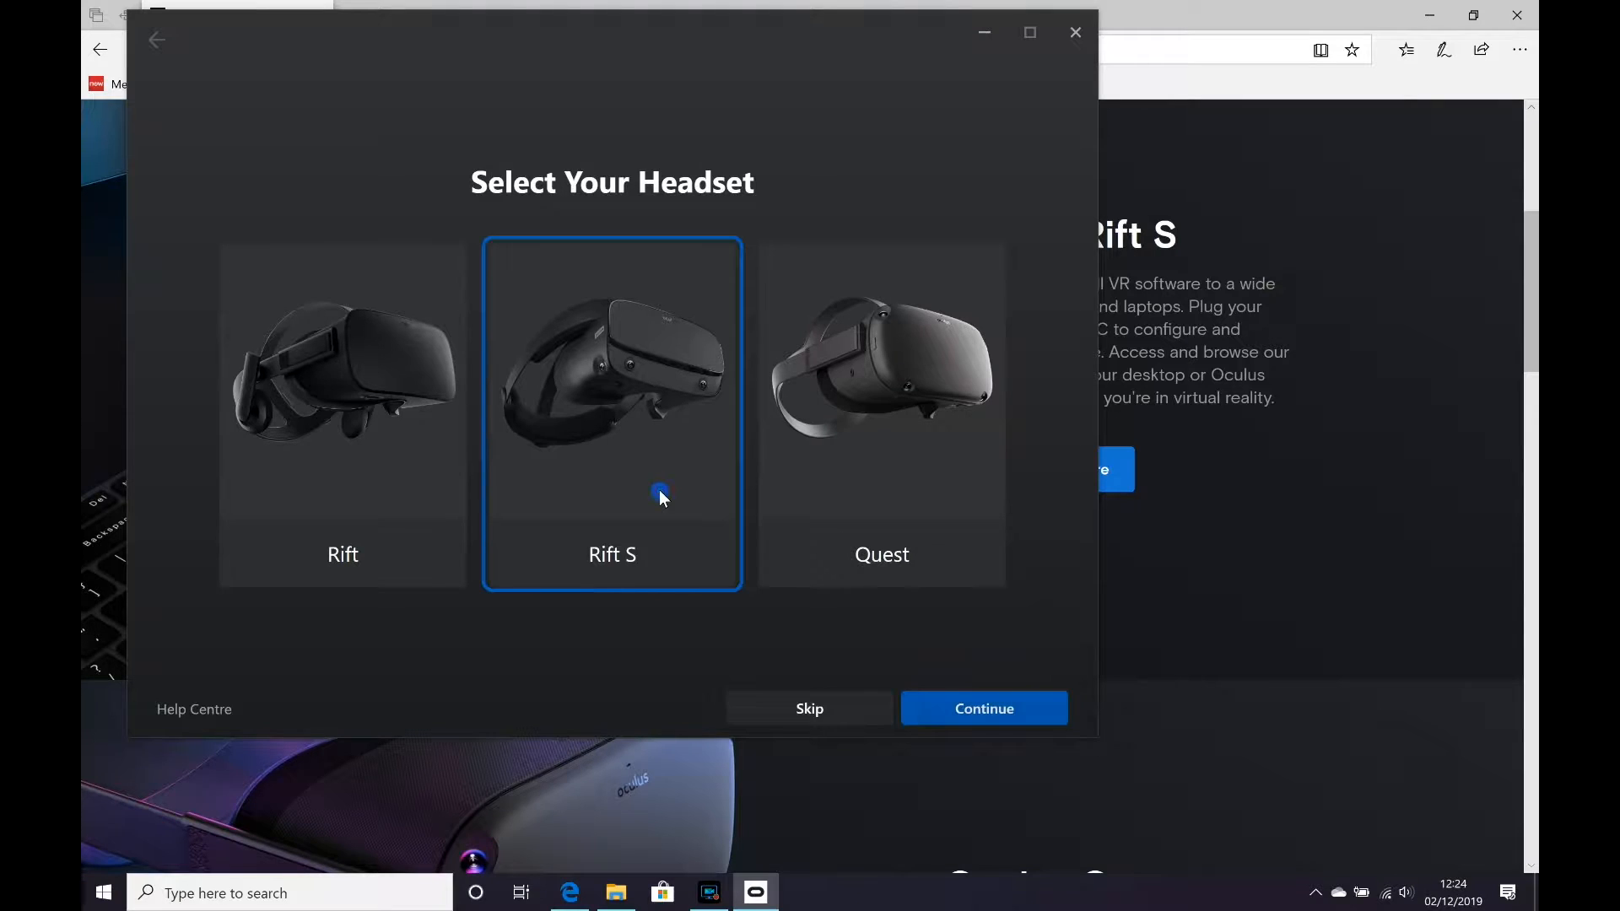
{"action": "left_click", "coordinate": [981, 709]}
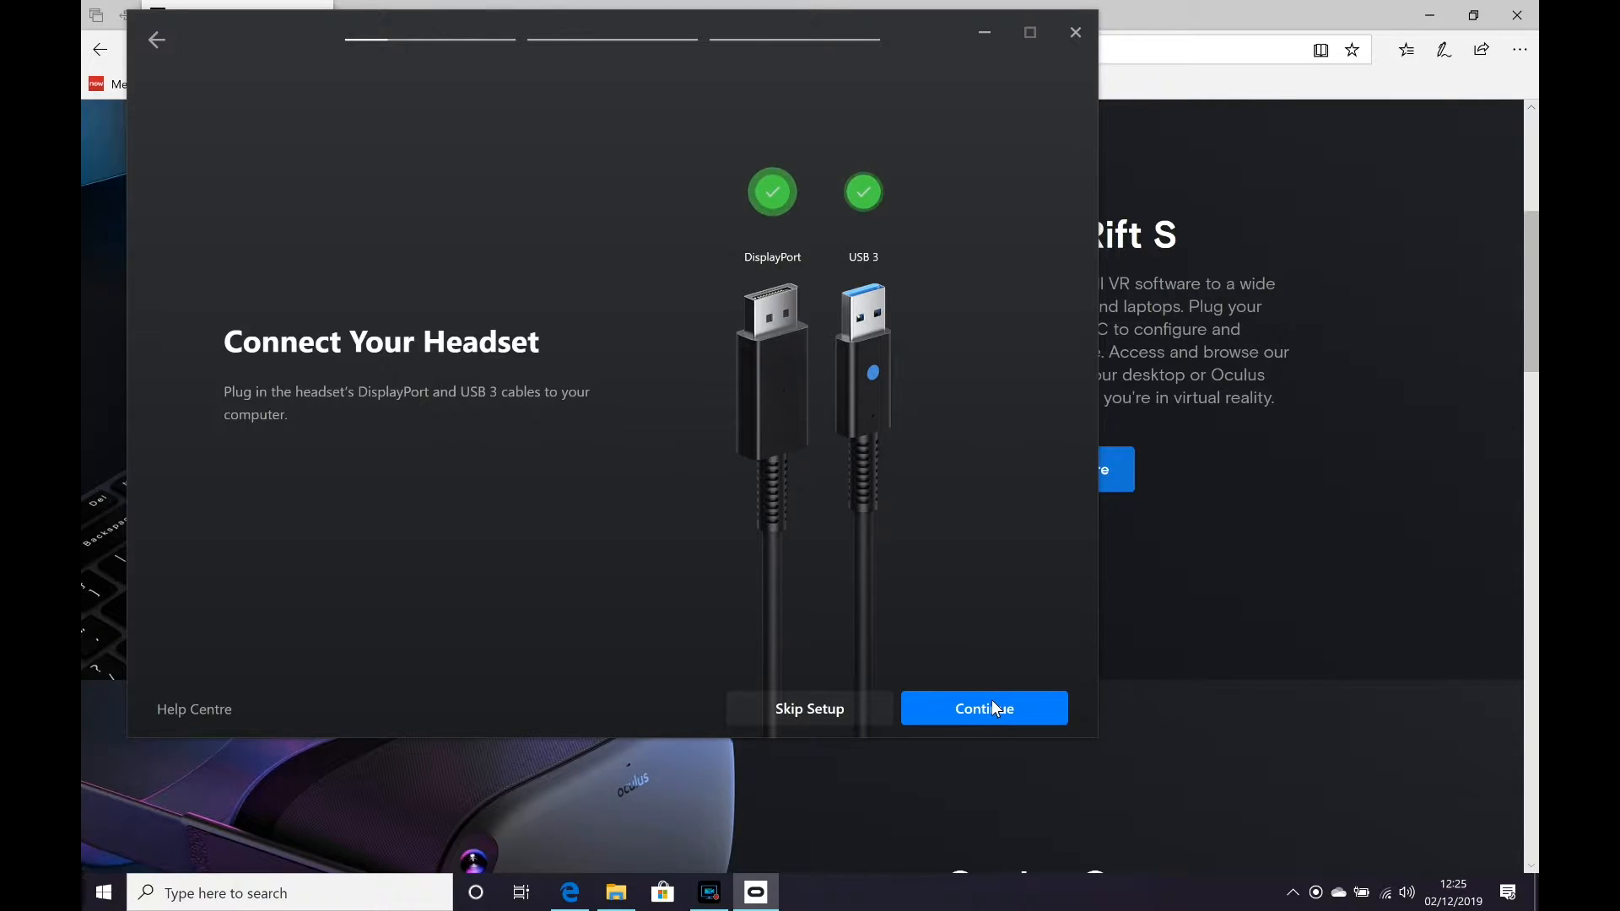
Move past the cable, sensor check and paired controllers screens to the safety video
{"action": "left_click", "coordinate": [982, 709]}
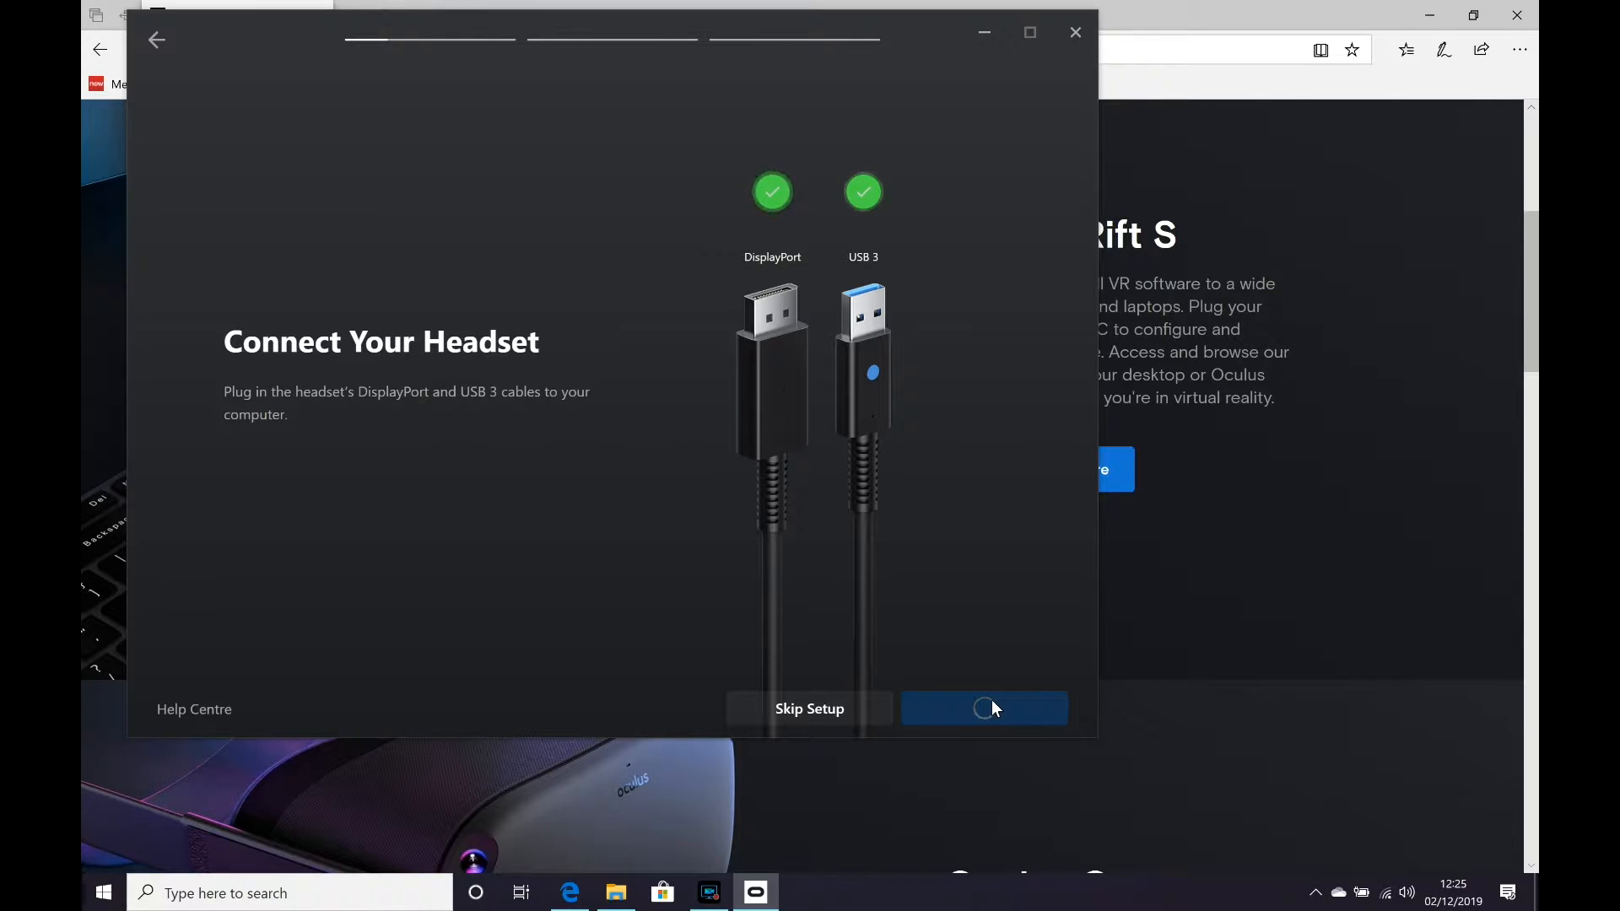
{"action": "left_click", "coordinate": [983, 709]}
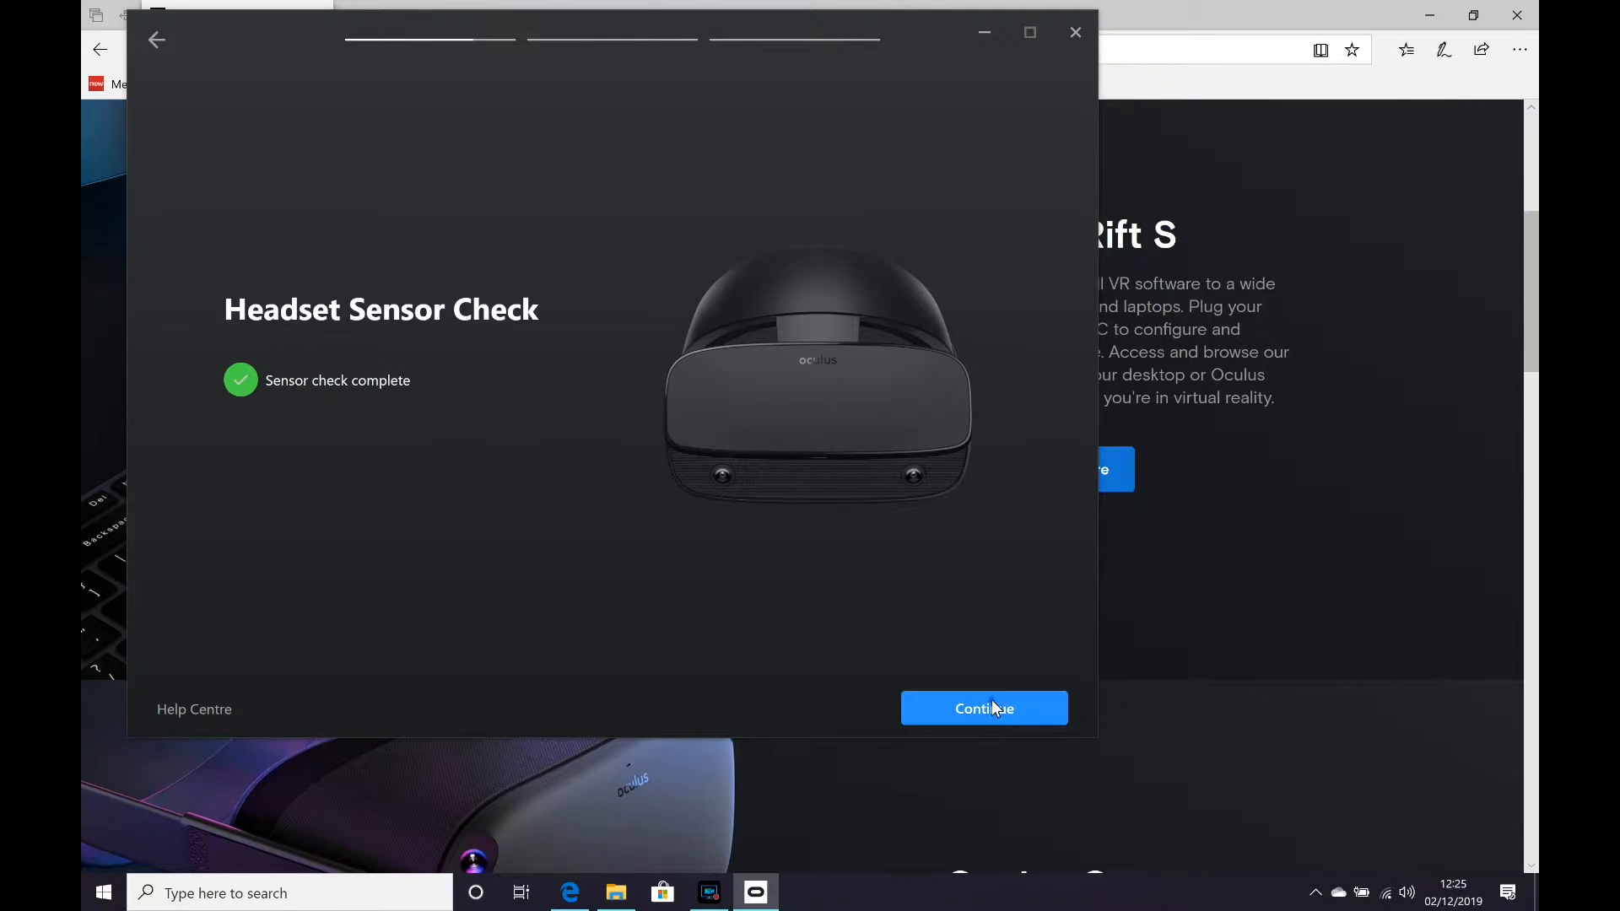
{"action": "left_click", "coordinate": [983, 709]}
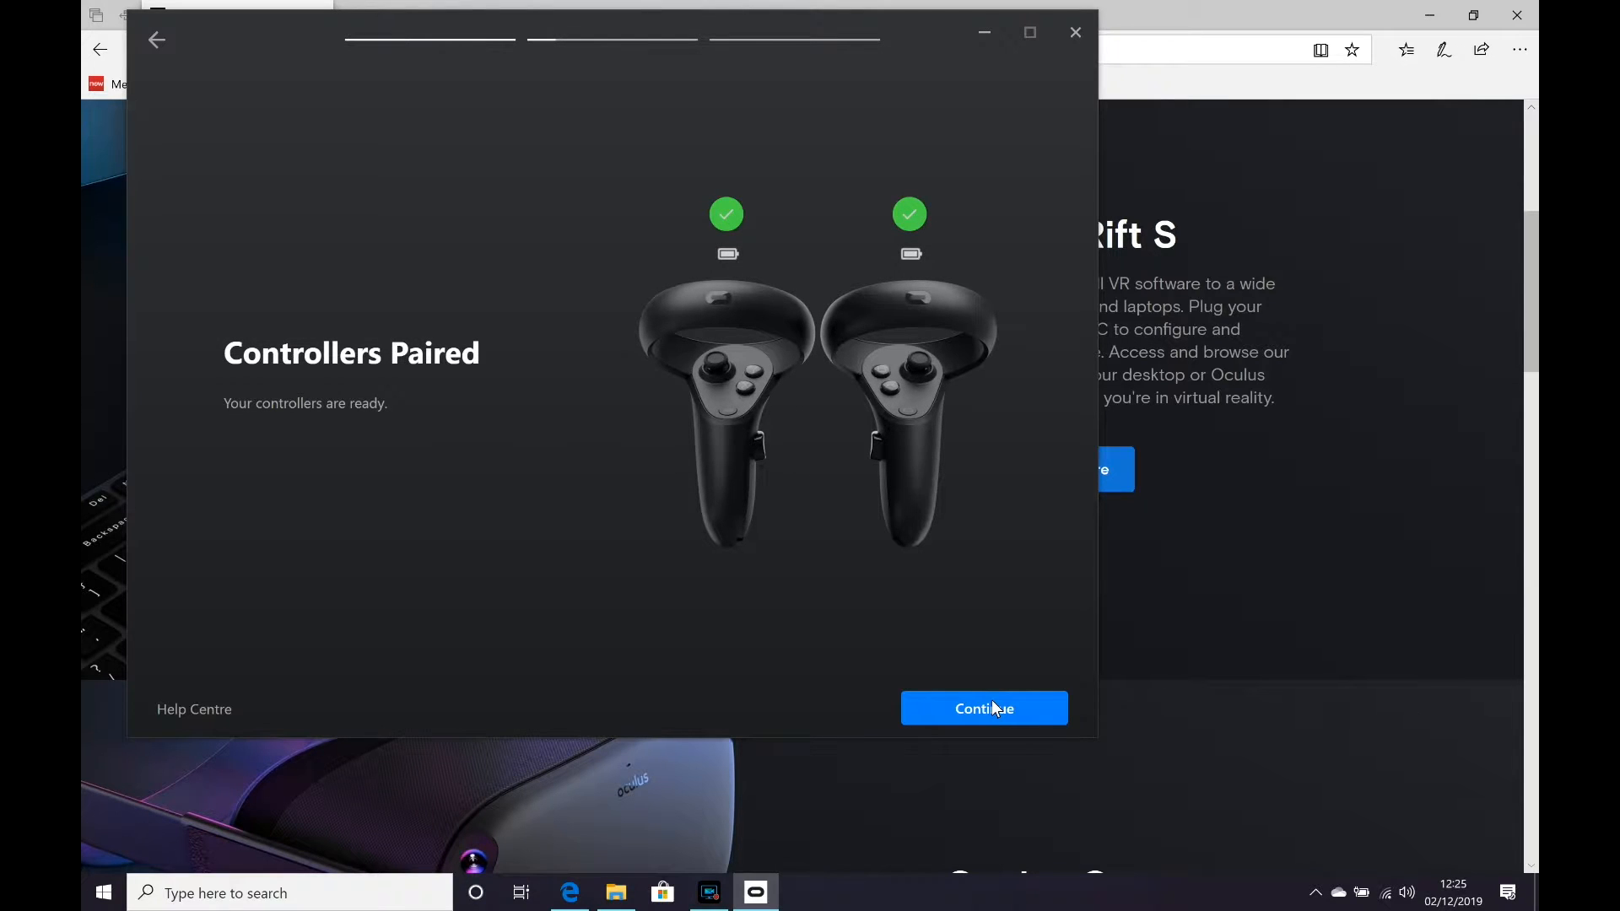
{"action": "left_click", "coordinate": [983, 708]}
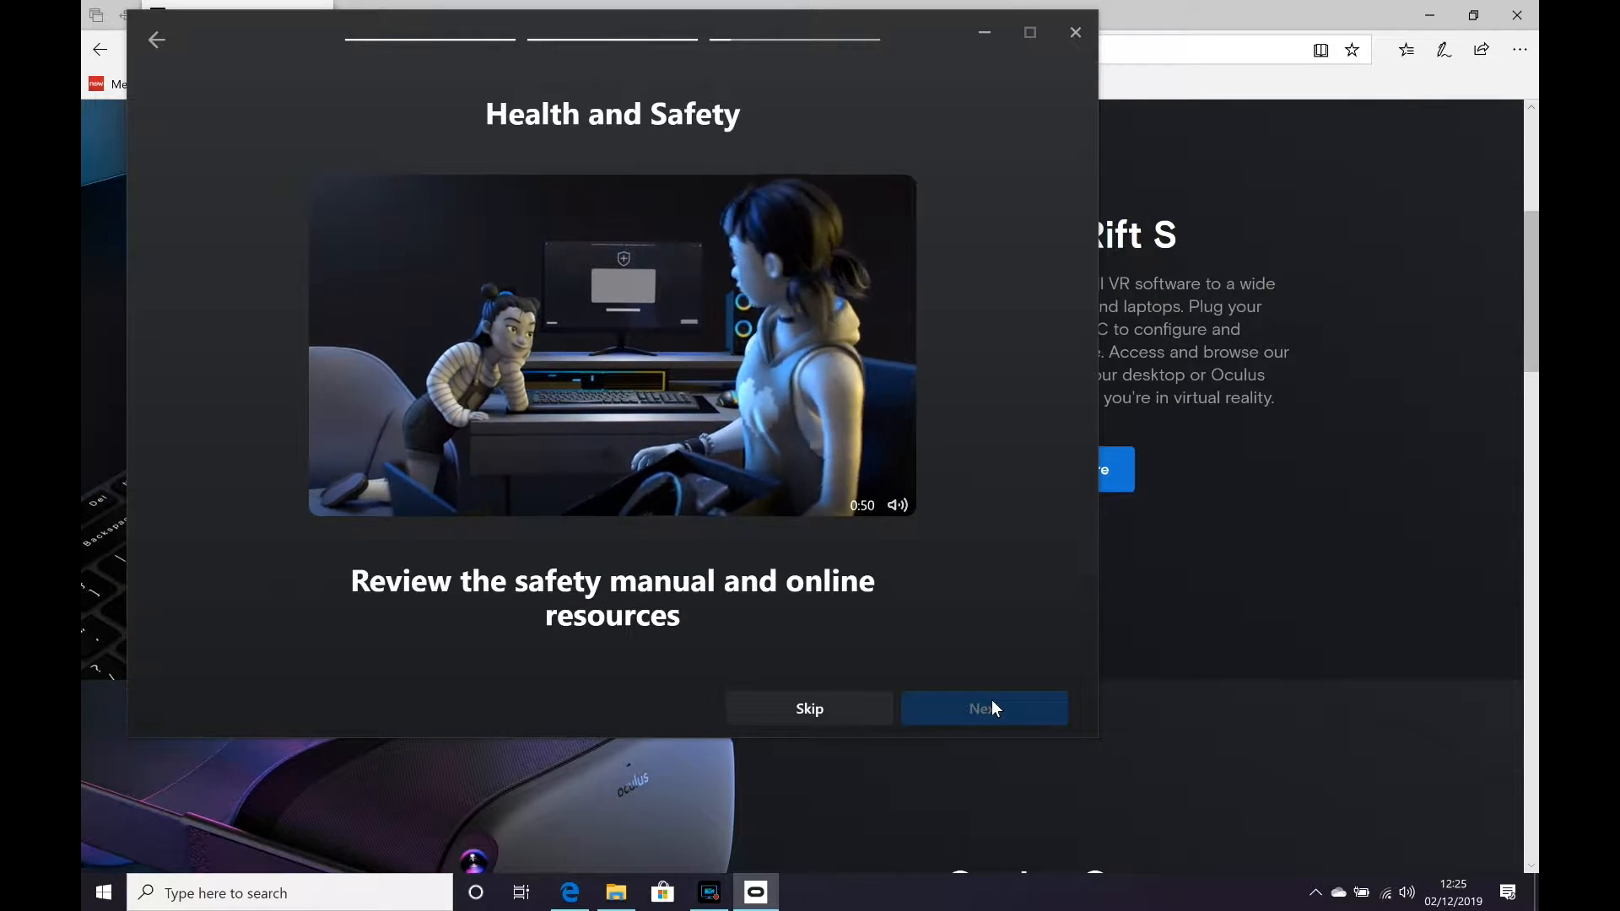
Finish the Health and Safety screen to reach the Guardian Setup introduction
{"action": "left_click", "coordinate": [984, 709]}
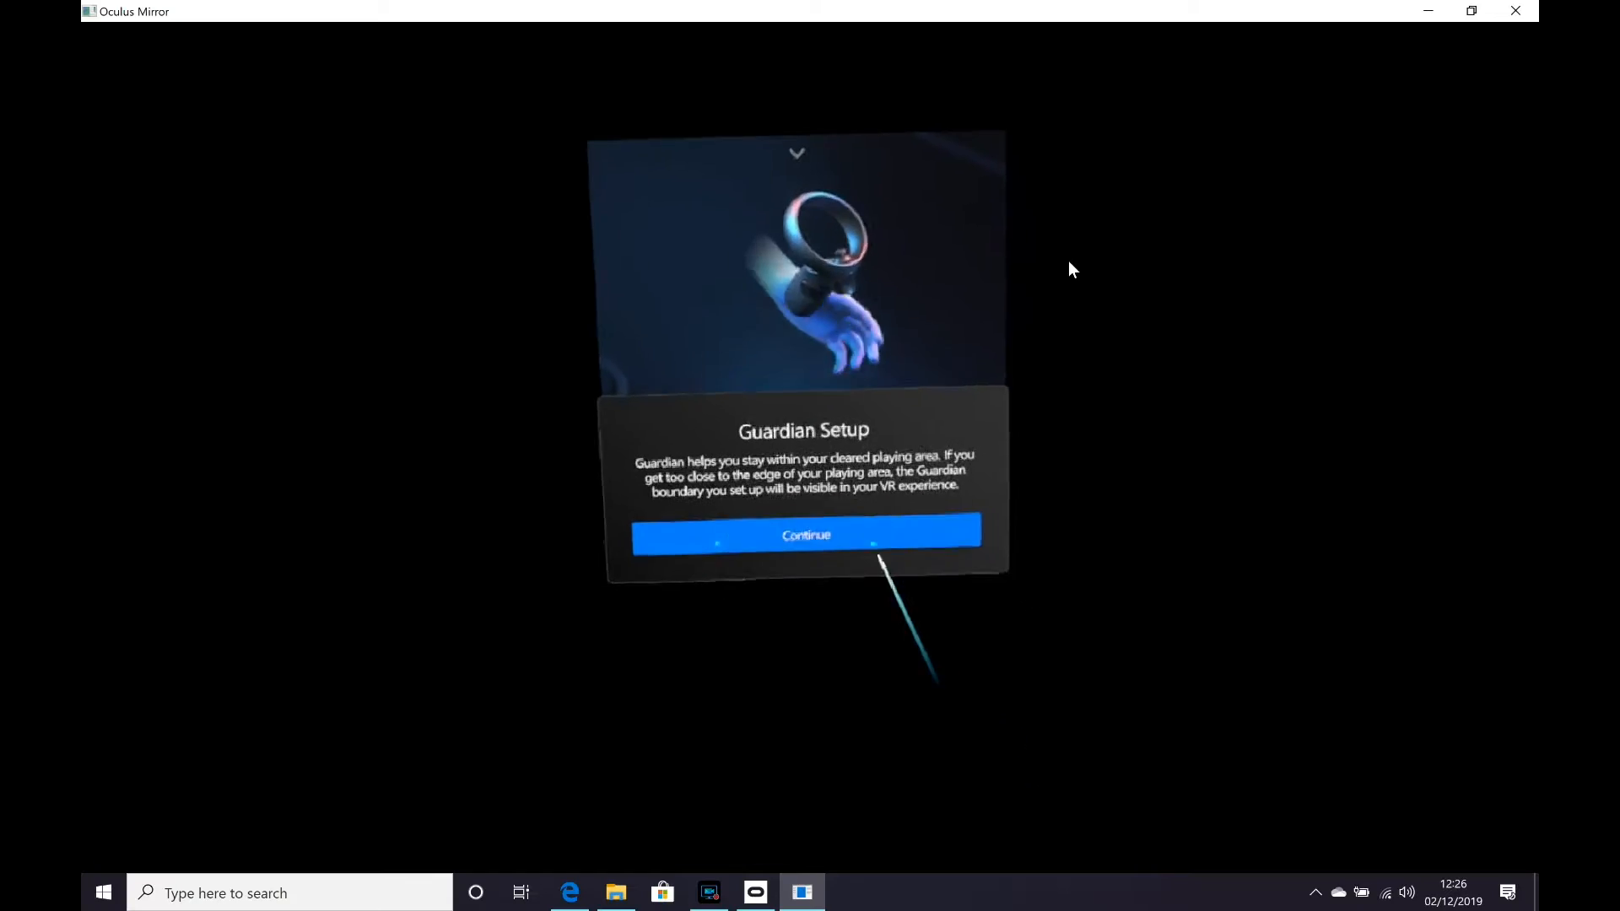
Confirm the floor level, keep the current play area, and finish Guardian setup
{"action": "left_click", "coordinate": [805, 535]}
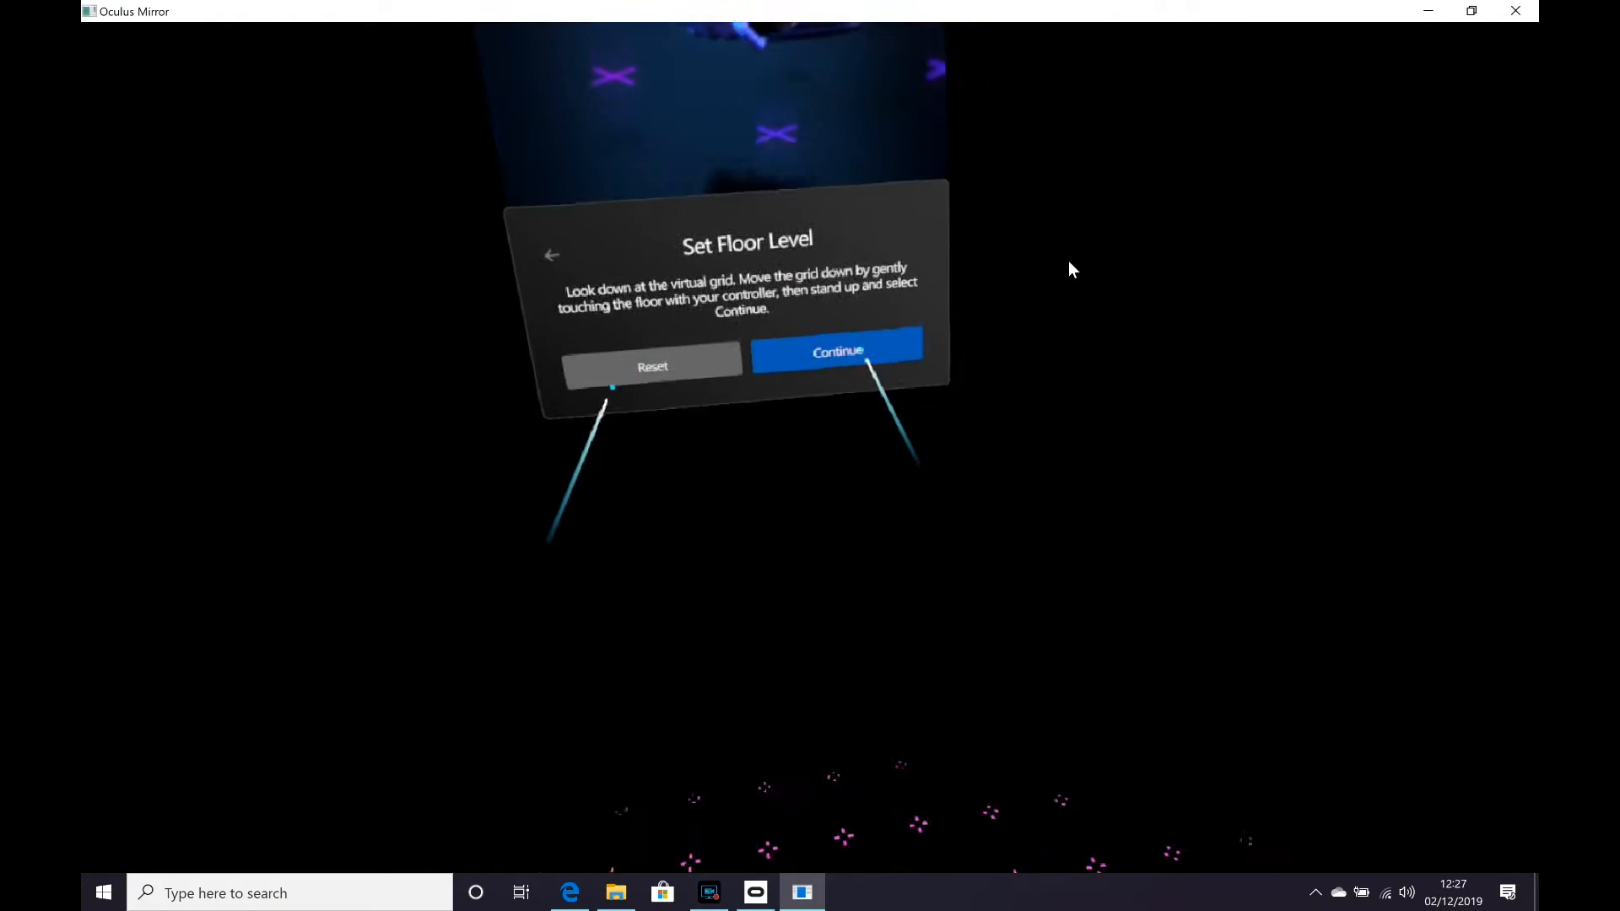
{"action": "left_click", "coordinate": [837, 350]}
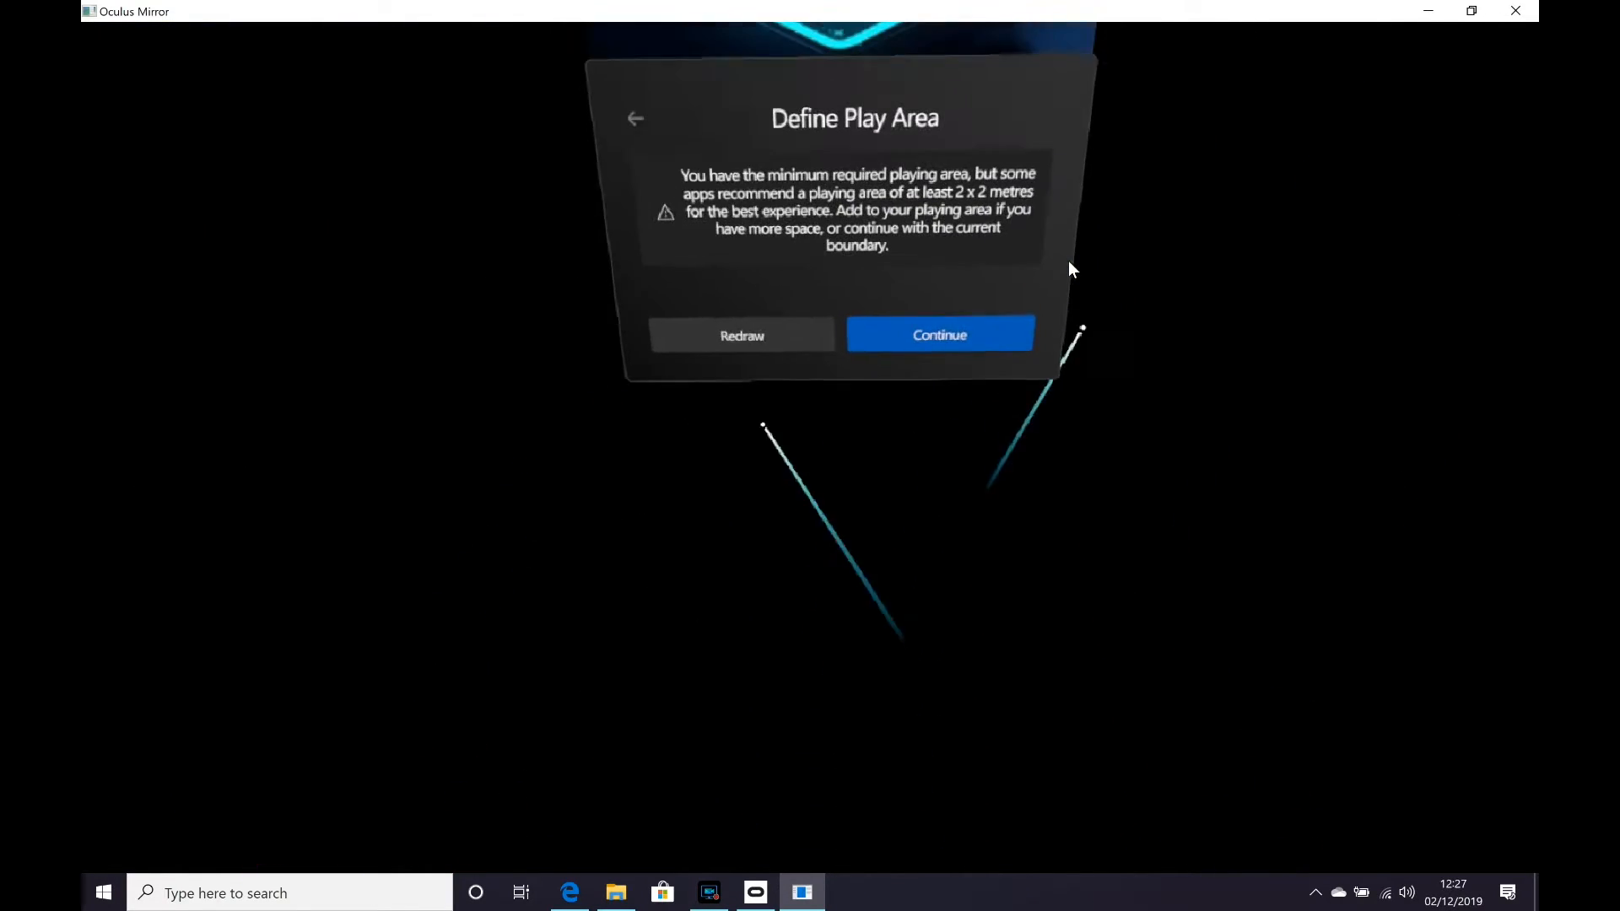
{"action": "left_click", "coordinate": [938, 335]}
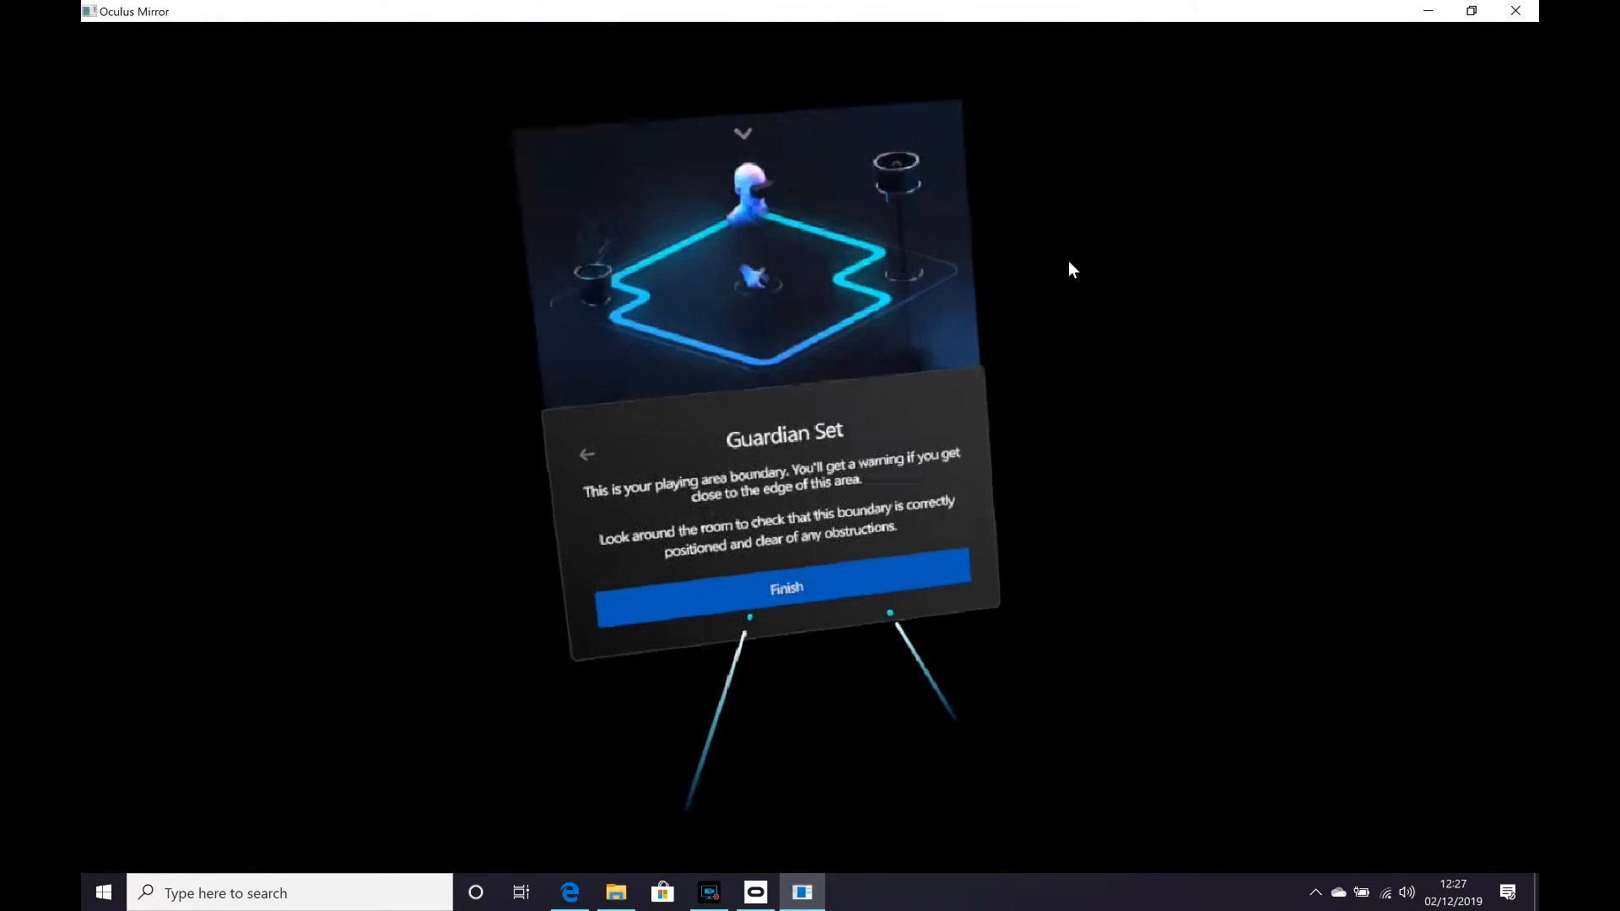
{"action": "left_click", "coordinate": [784, 588]}
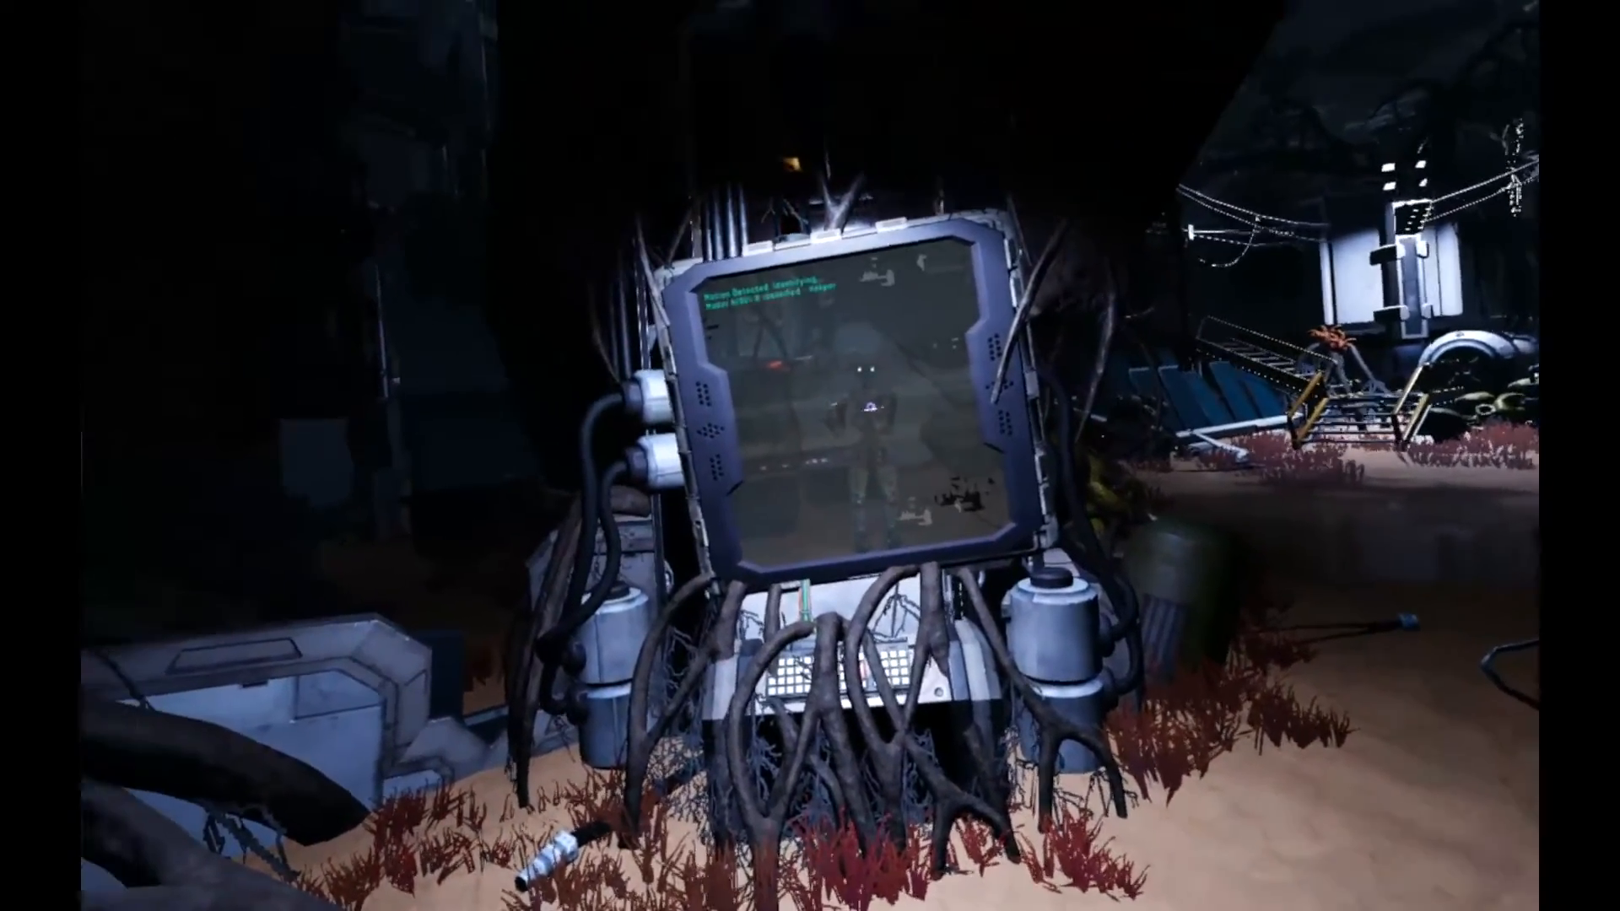
{"action": "mouse_move", "coordinate": [930, 465]}
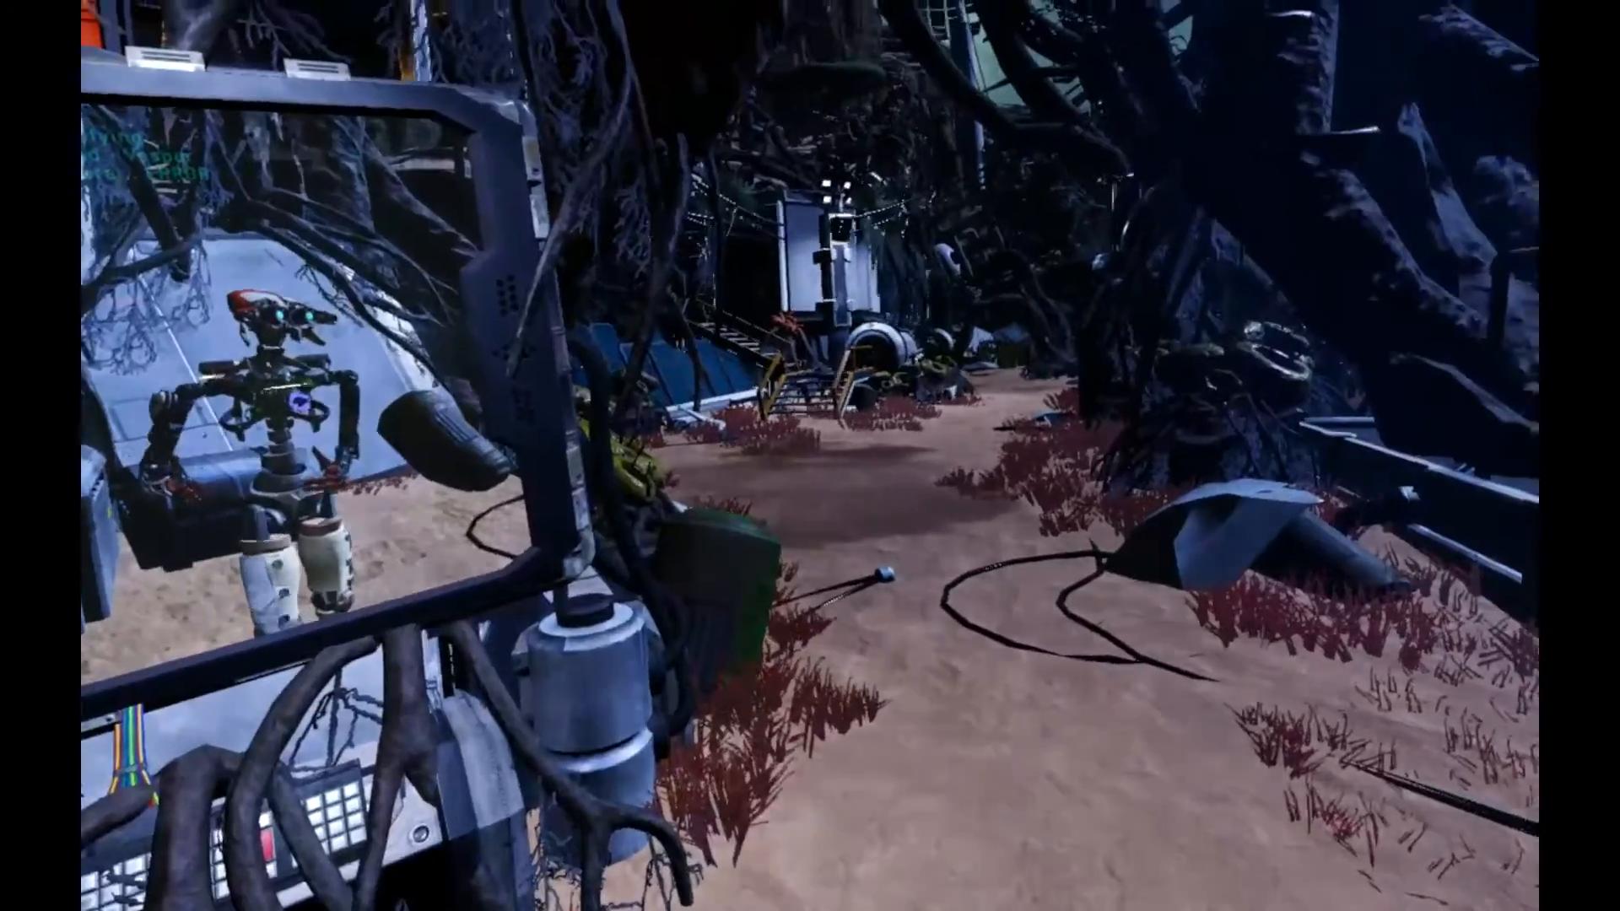
{"action": "mouse_move", "coordinate": [810, 455]}
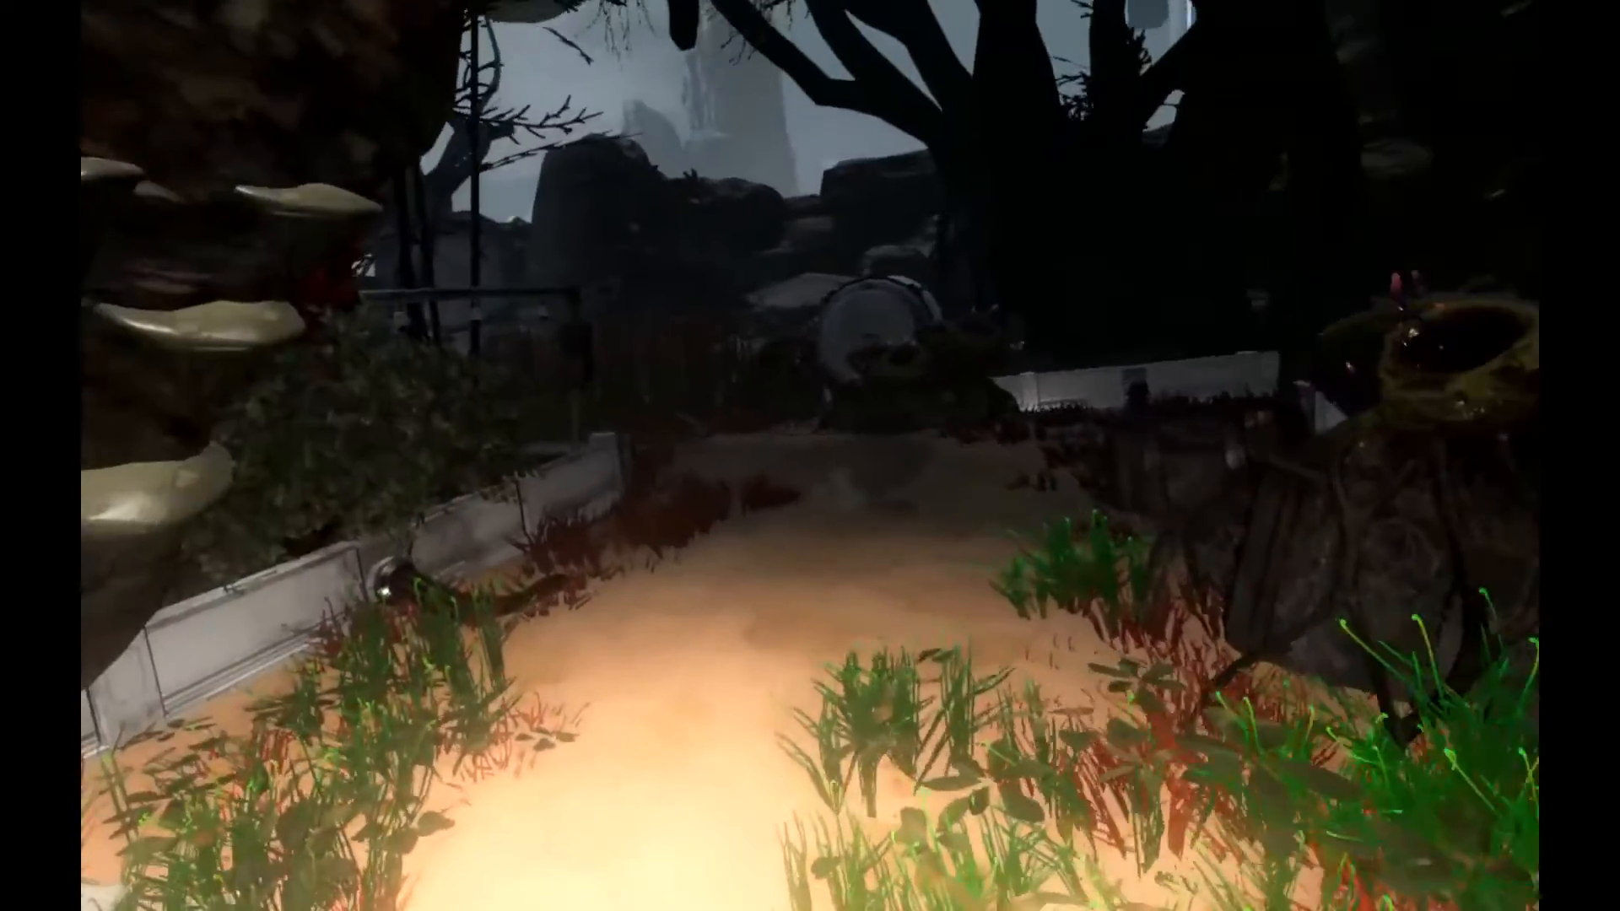
{"action": "mouse_move", "coordinate": [810, 456]}
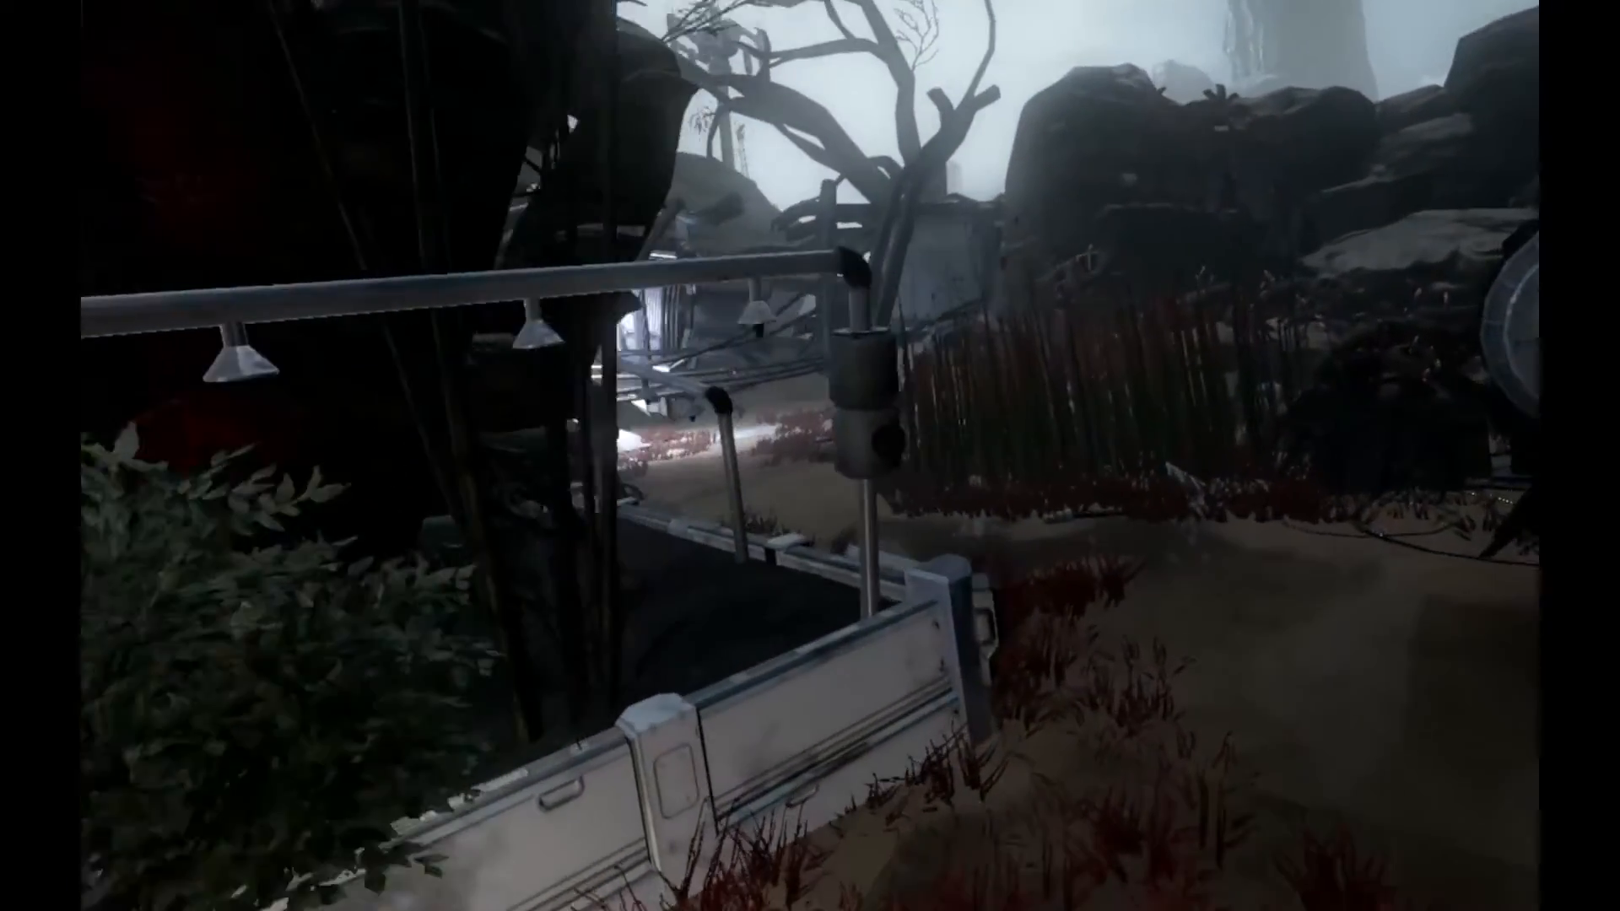
{"action": "mouse_move", "coordinate": [811, 456]}
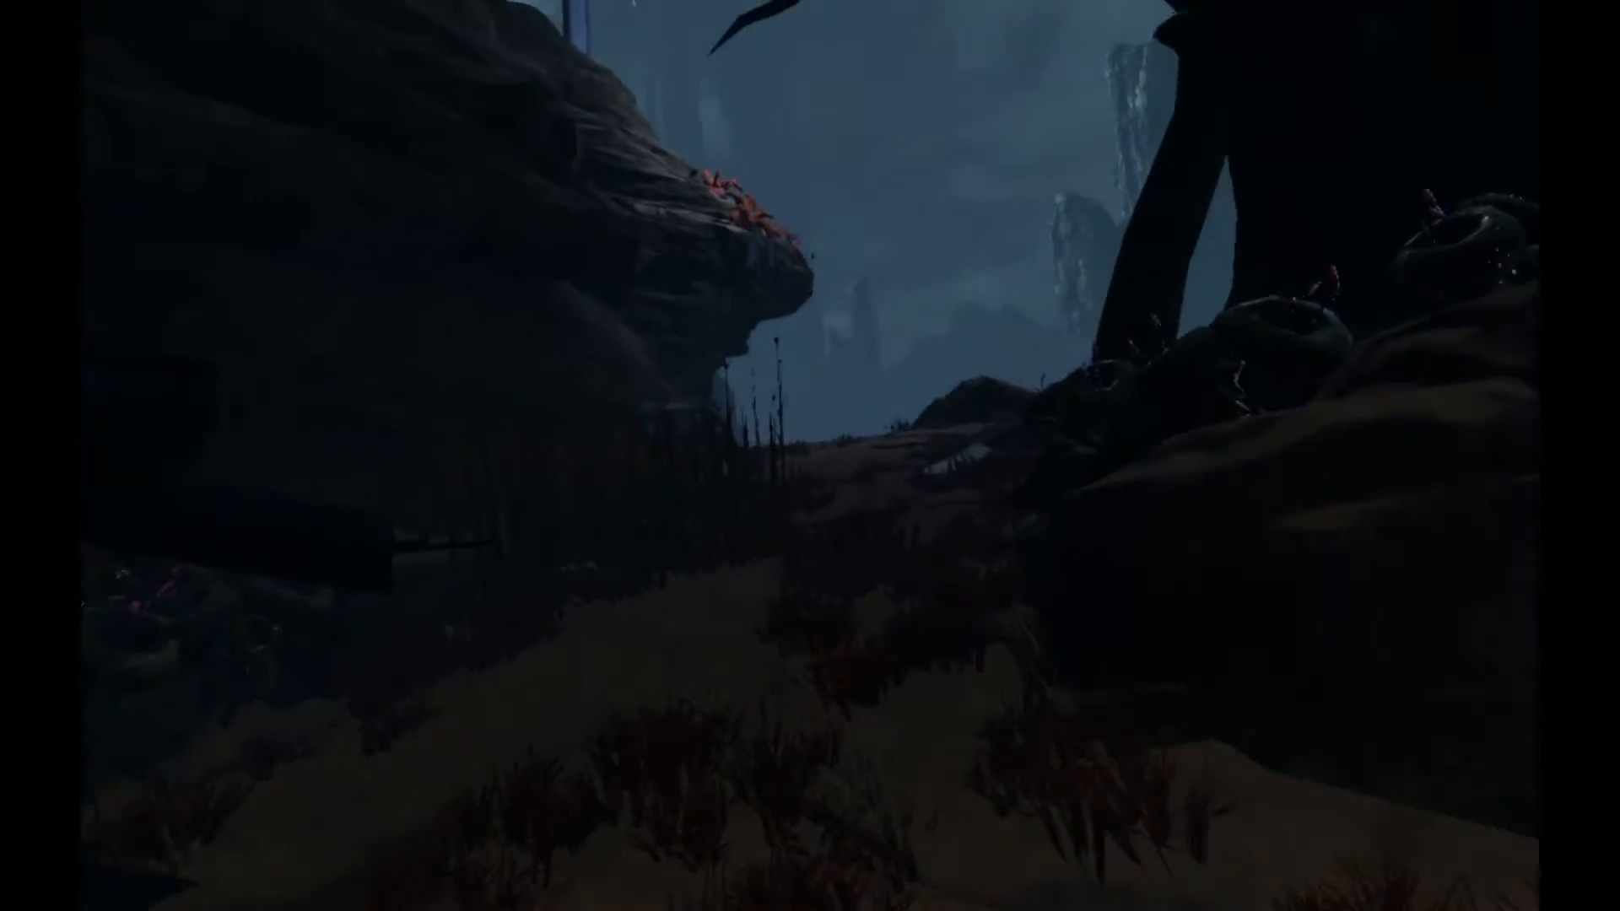
{"action": "mouse_move", "coordinate": [811, 456]}
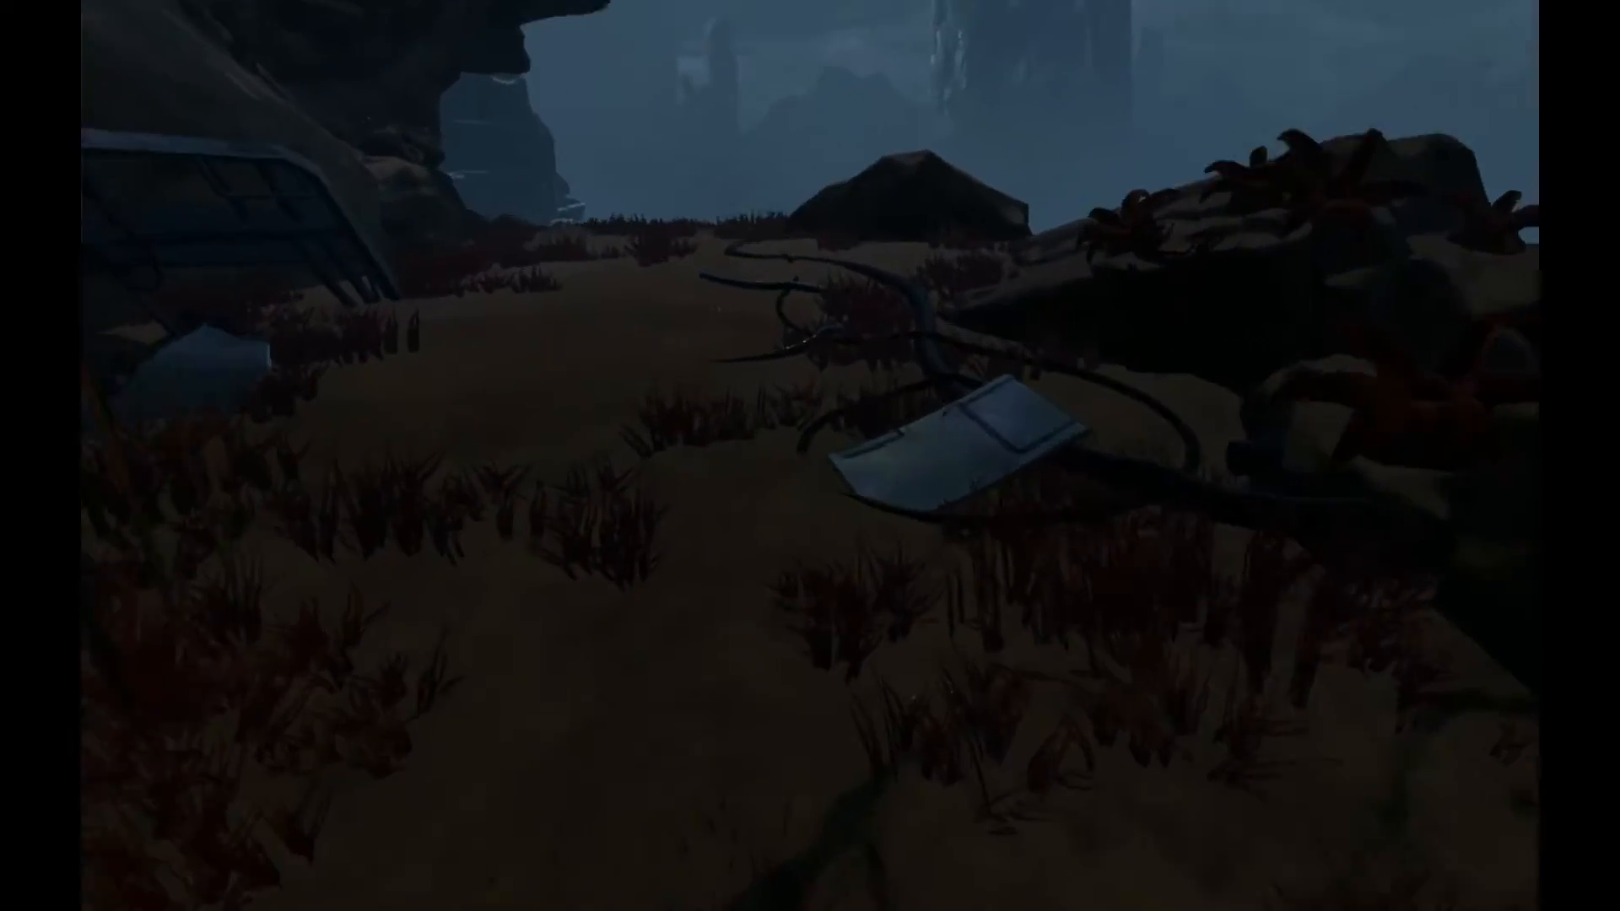